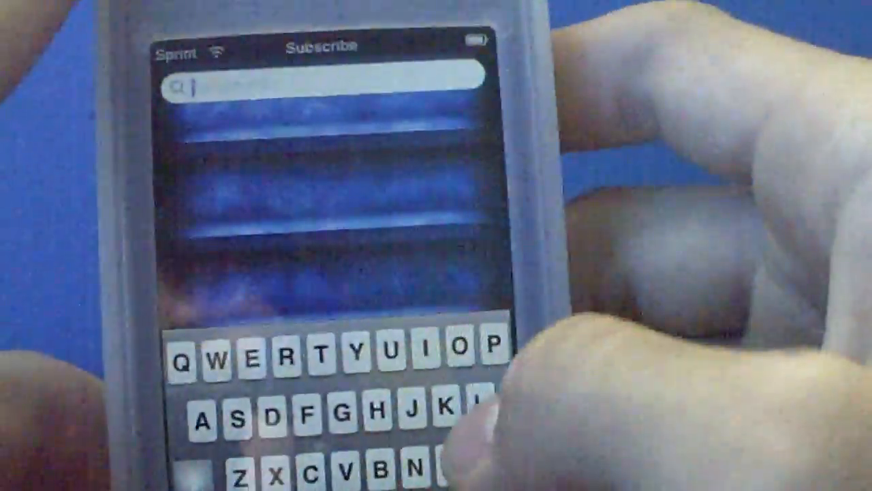
text(Ladyx)
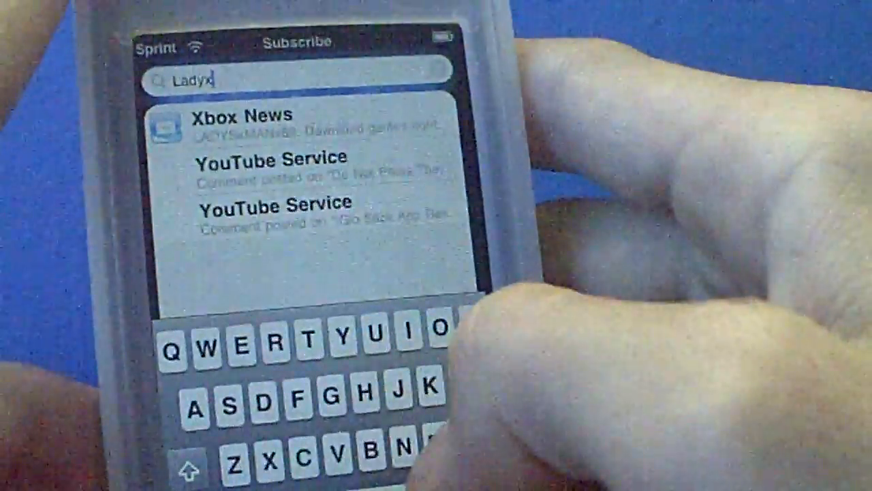
text(m)
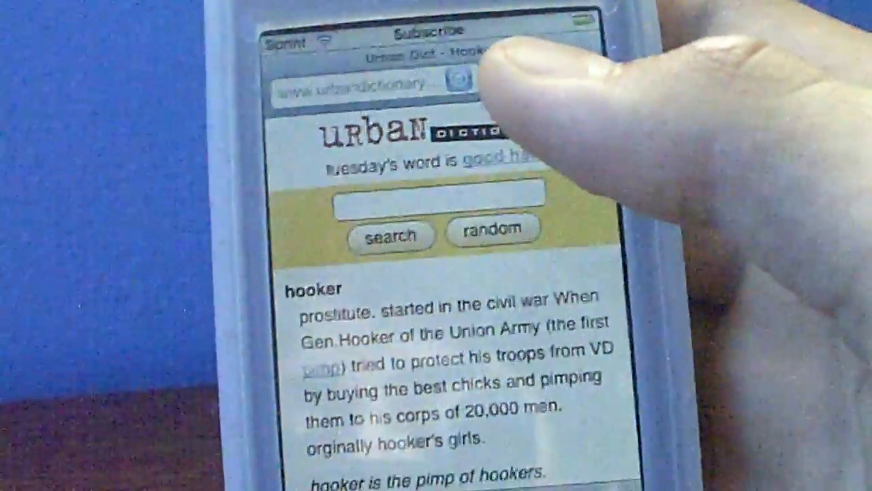
scroll(down, 3)
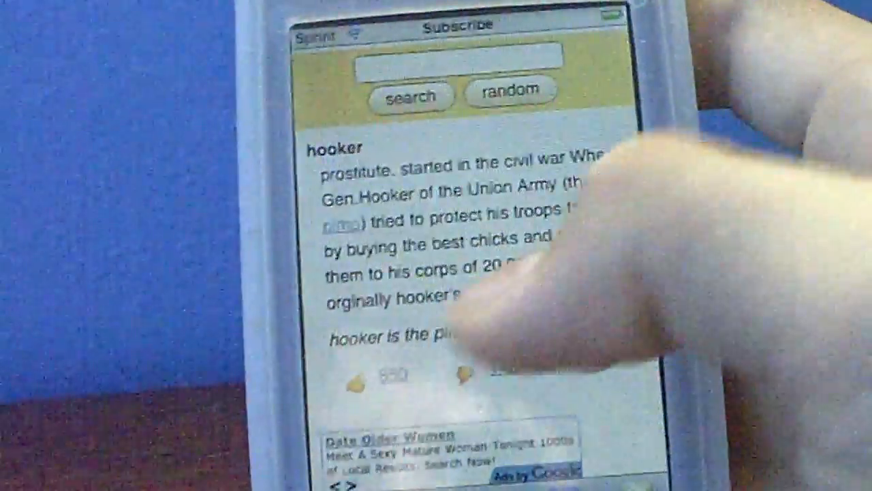